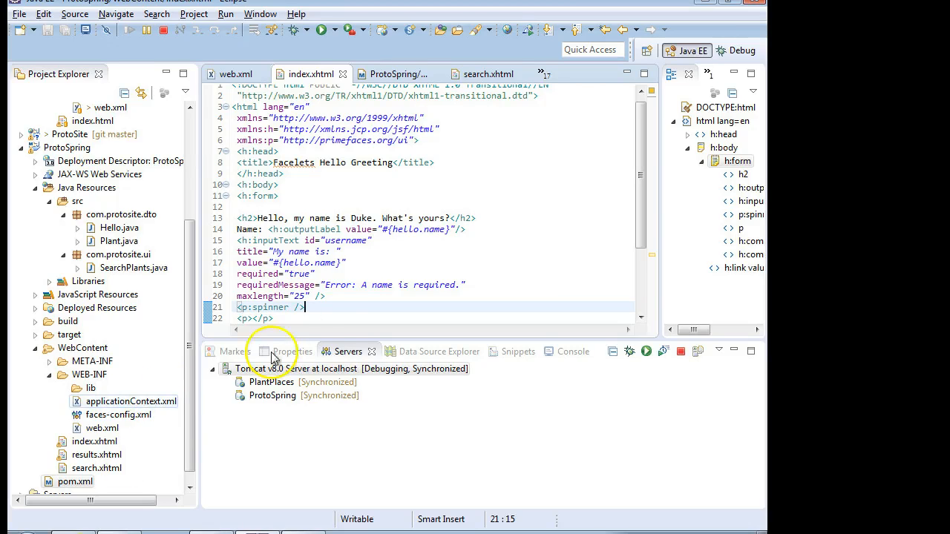
mouse_move(340, 263)
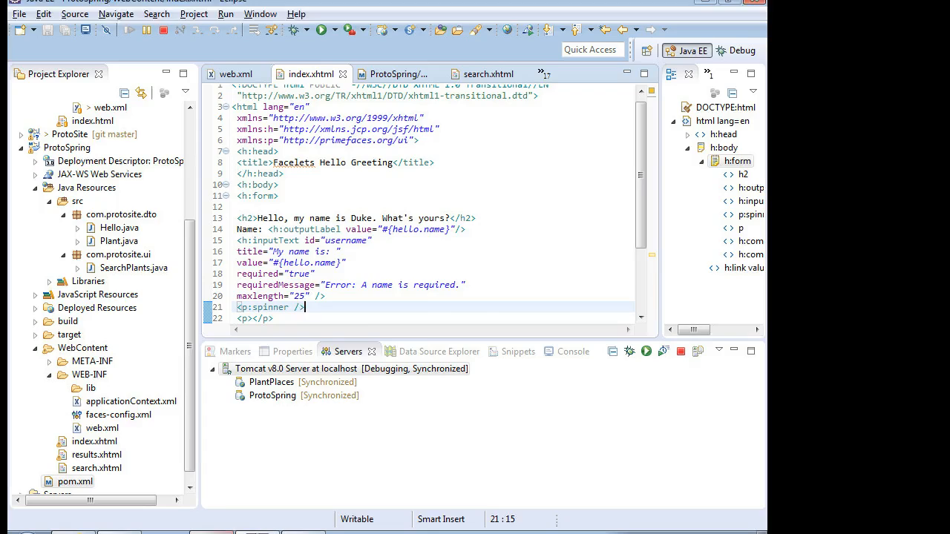
View the PrimeFaces themes dependency page, then the Getting Started page's namespace and test-run examples
click(475, 12)
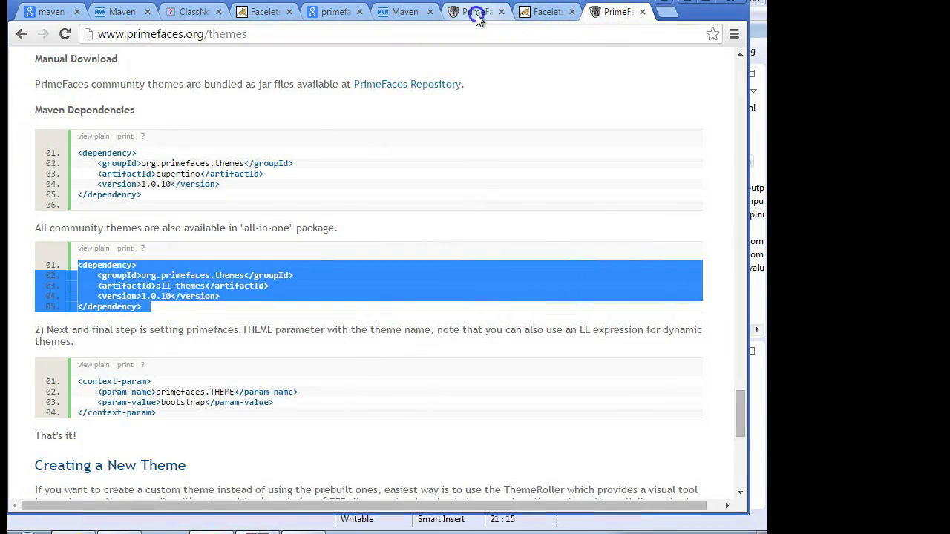
click(475, 14)
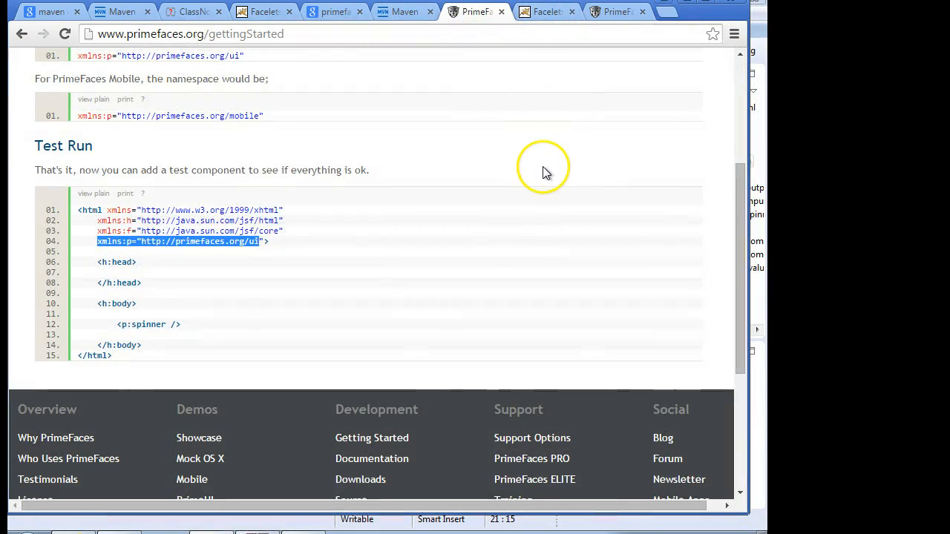
scroll(up, 3)
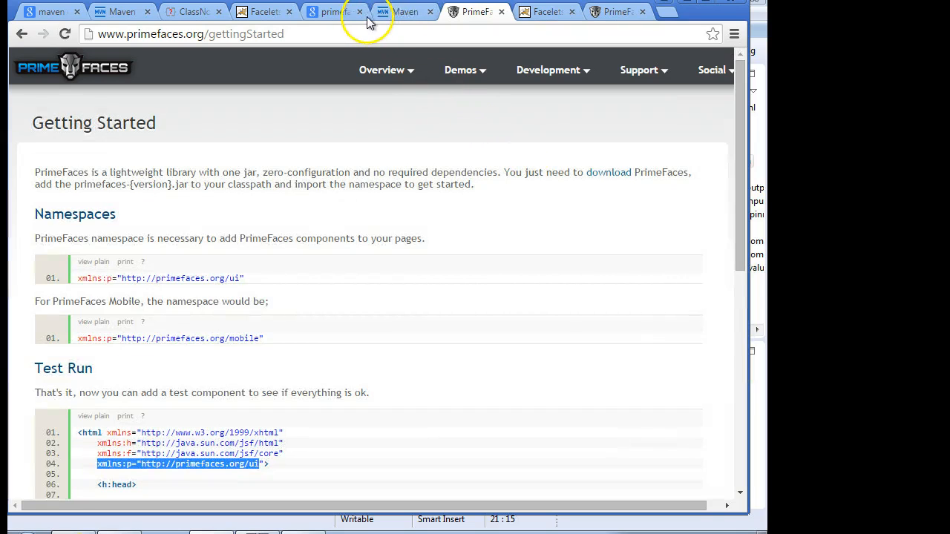
click(370, 12)
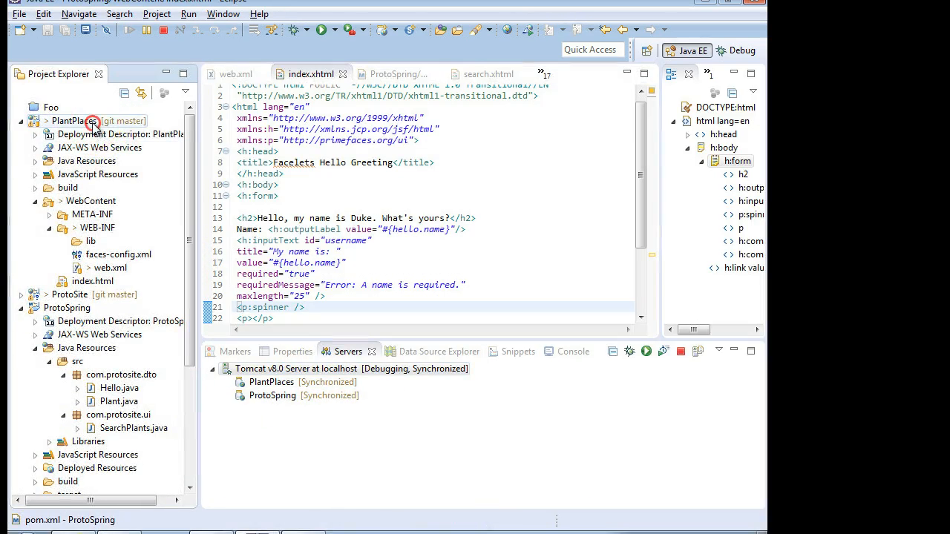
Convert PlantPlaces via Configure > Convert to Maven Project, creating a war-packaged pom.xml with defaults
right_click(72, 121)
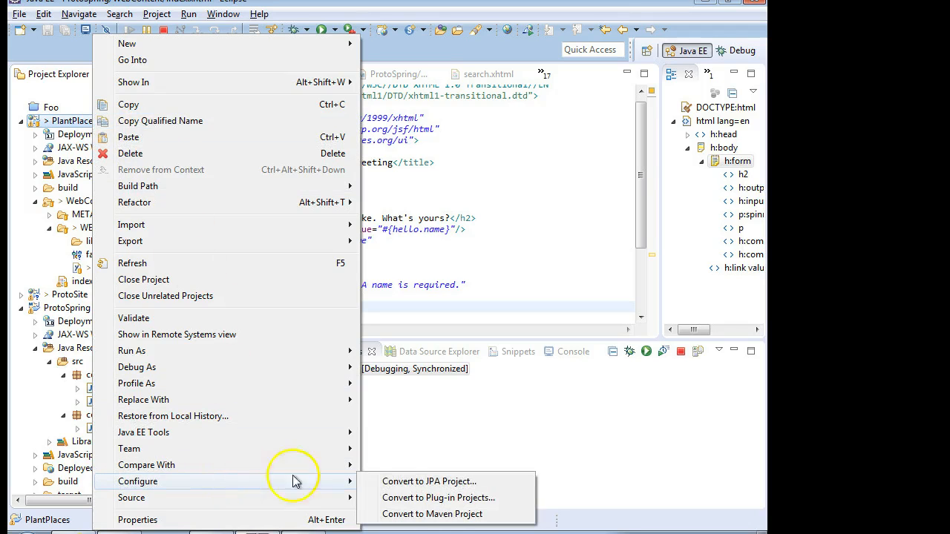
mouse_move(432, 513)
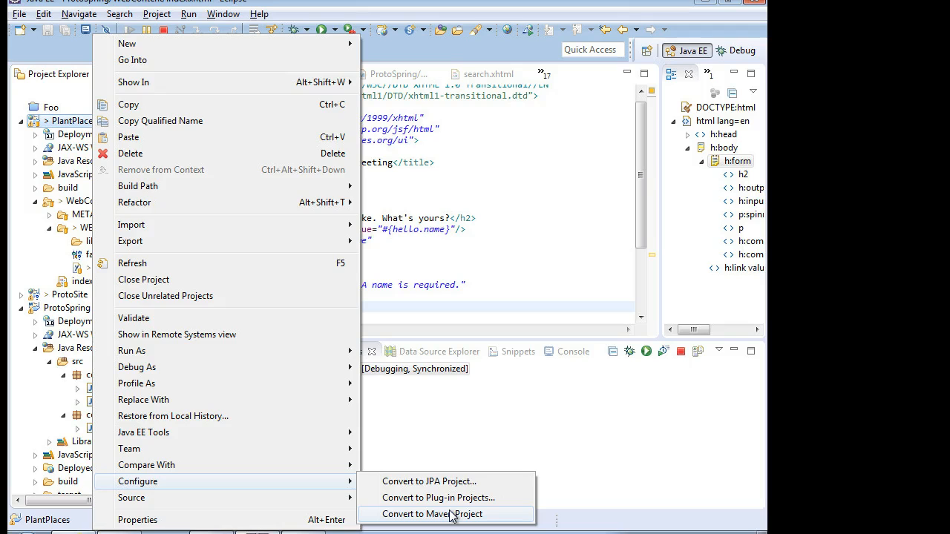
click(433, 513)
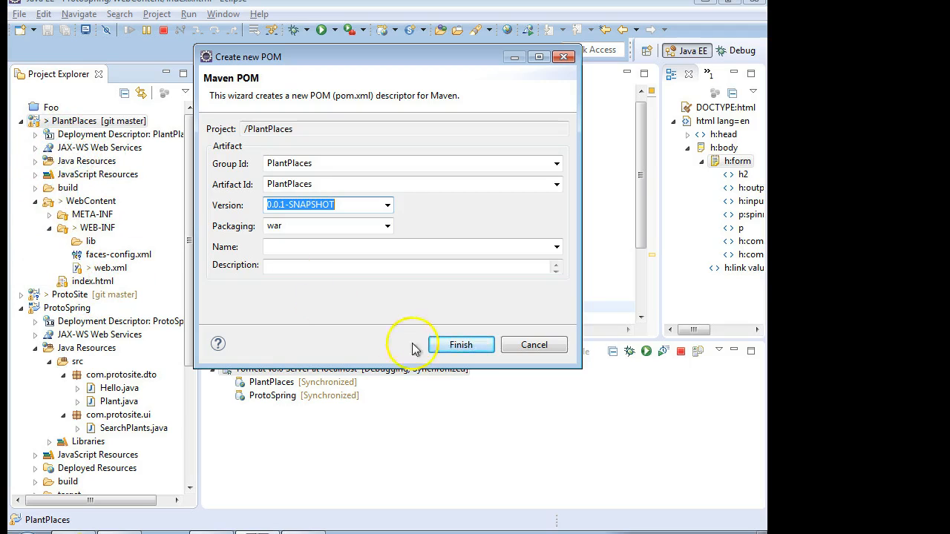
click(460, 345)
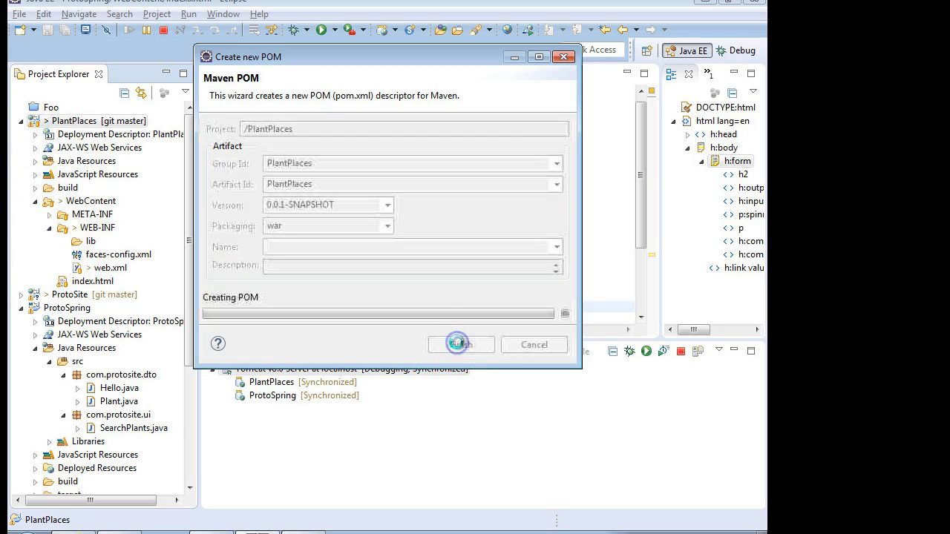
click(460, 344)
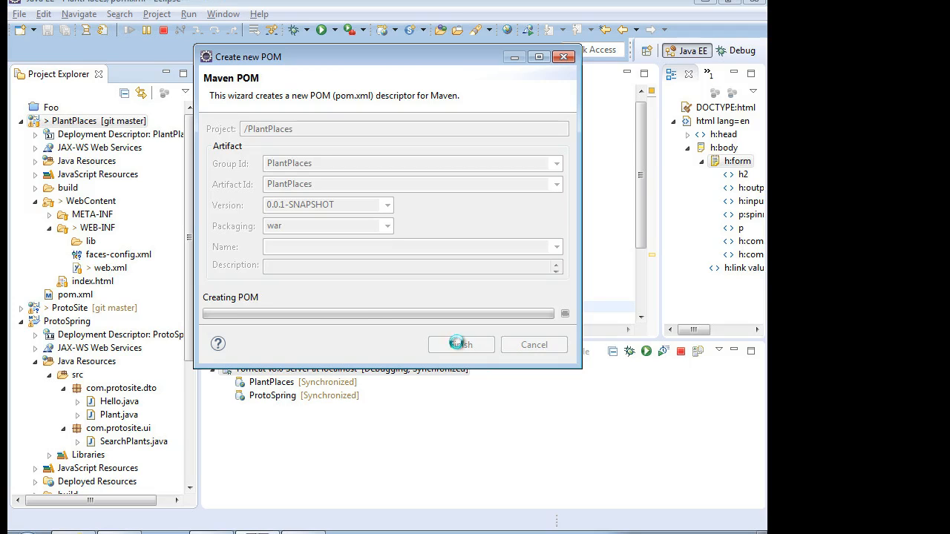
click(460, 344)
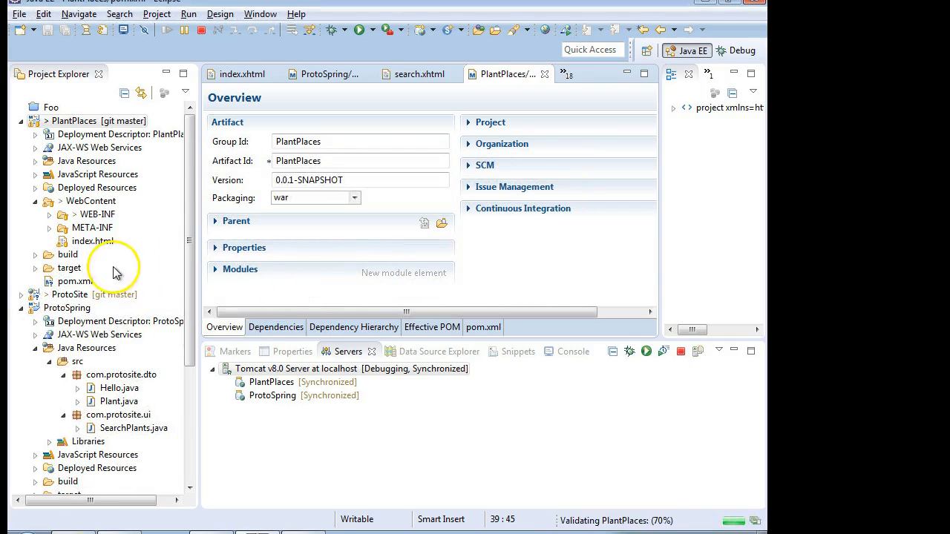
Show the PlantPlaces pom.xml source with its build plugins instead of the overview
click(69, 282)
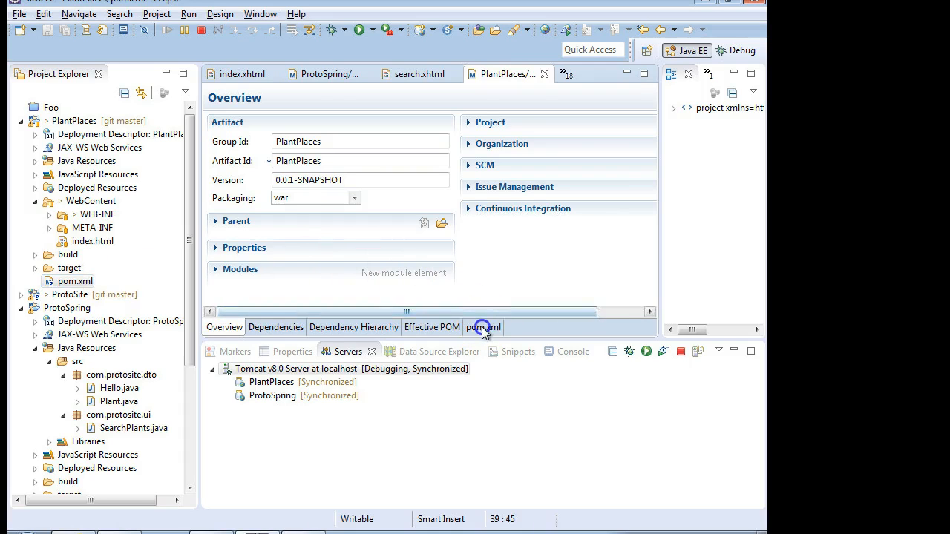
click(482, 328)
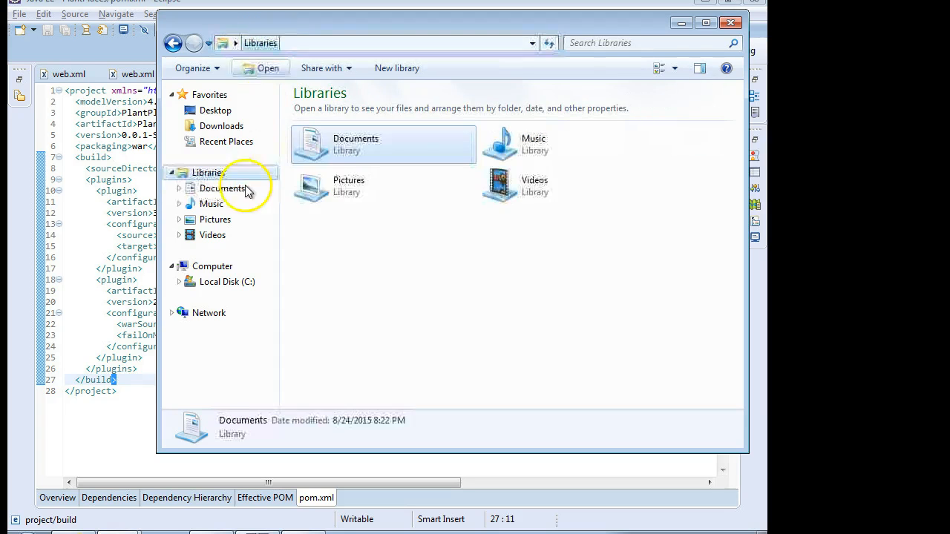
Browse C:\Users\<user>\.m2\repository to view the local Maven repository contents
click(226, 282)
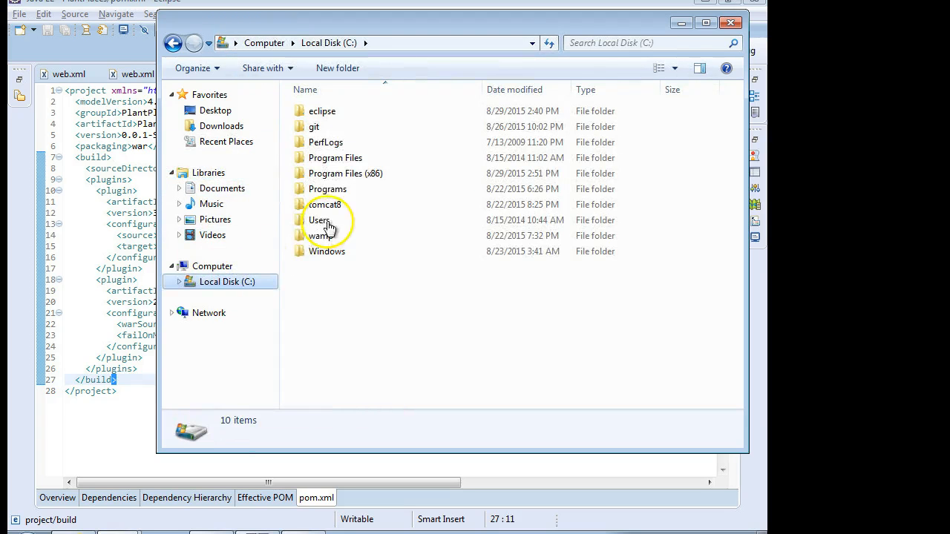
double_click(320, 219)
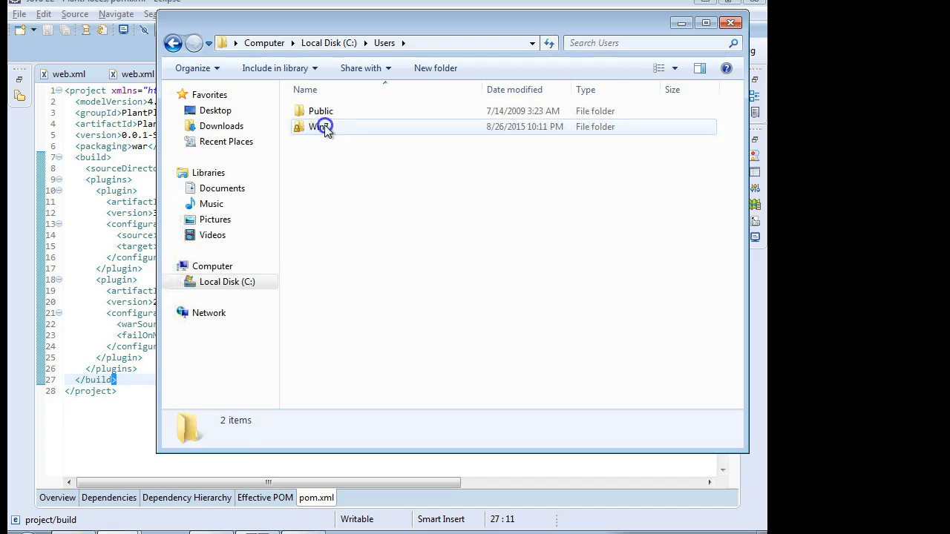
double_click(323, 126)
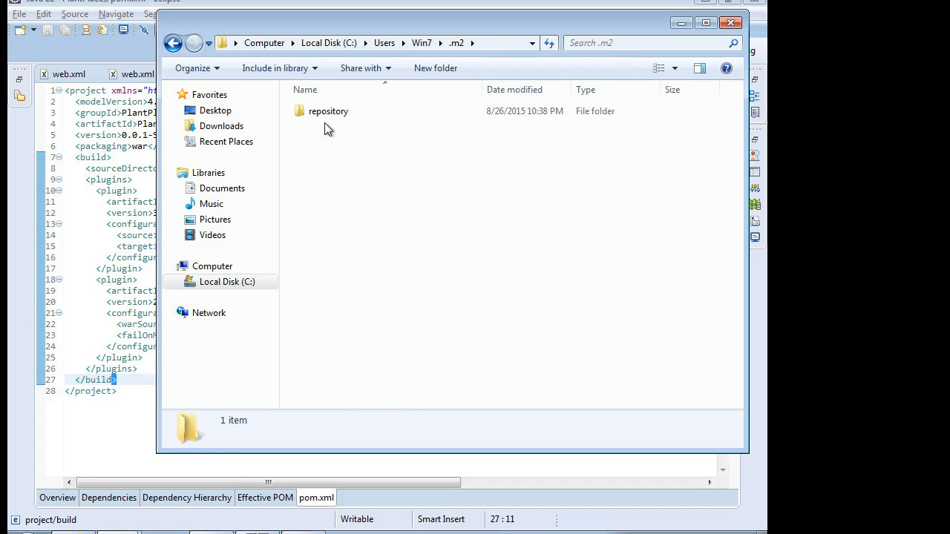
double_click(322, 110)
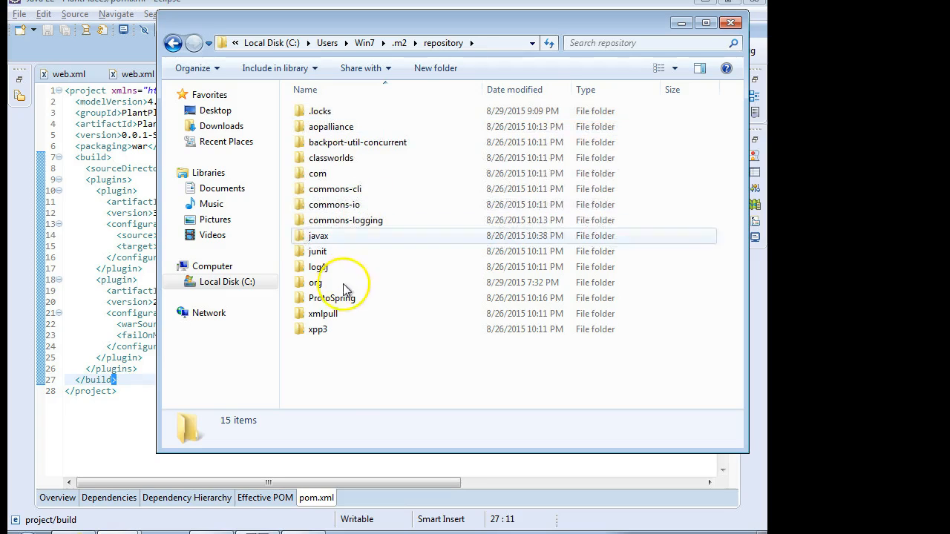
click(329, 296)
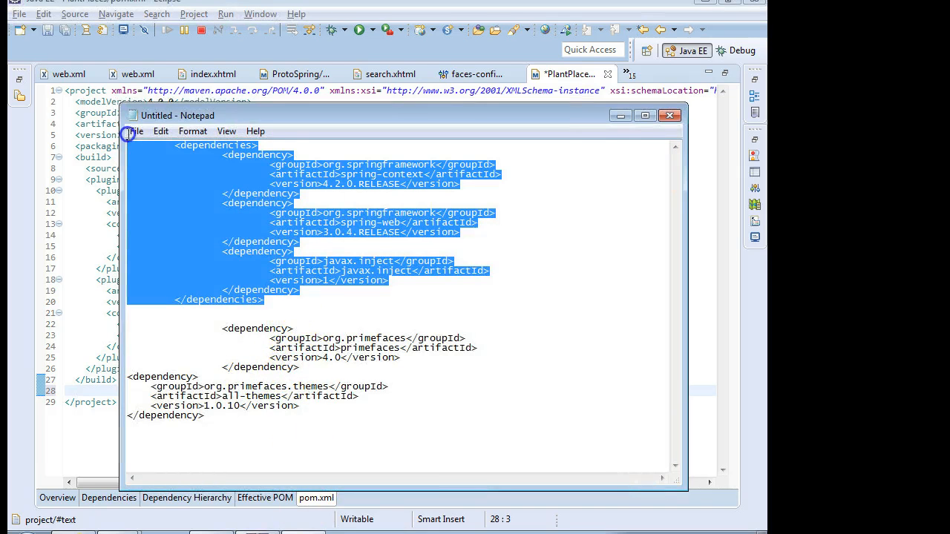
Insert a <dependencies> block with Spring, javax.inject, PrimeFaces 4.0 and all-themes 1.0.10 after the build section
click(670, 116)
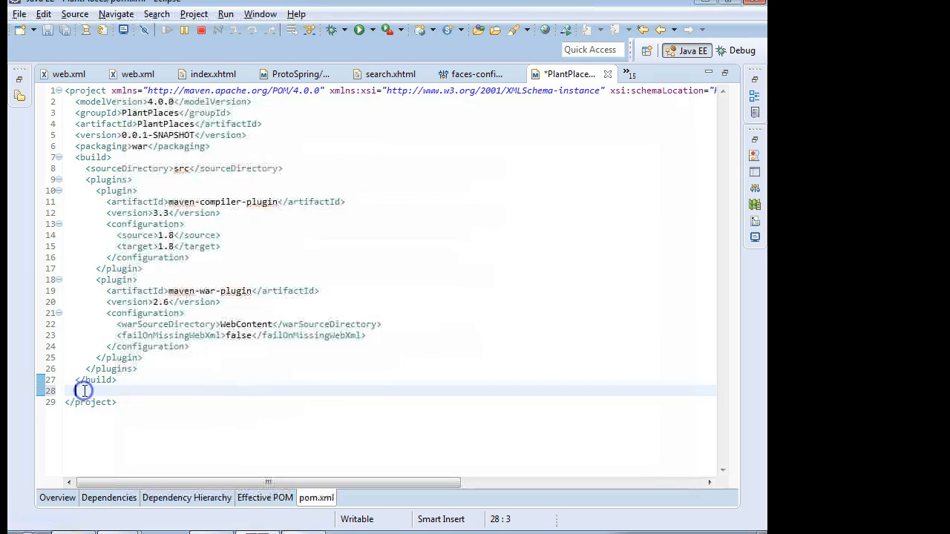
text(<dependencies>...</dependencies>)
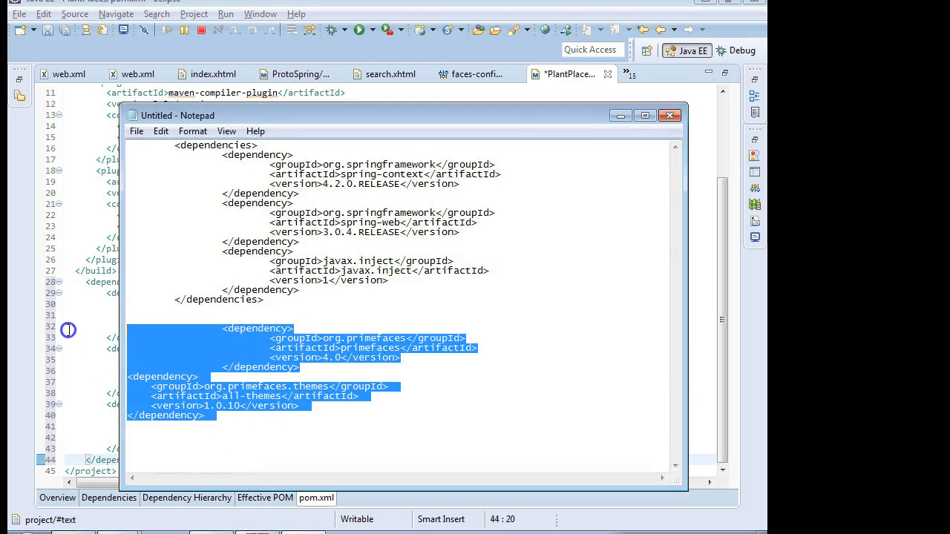
click(669, 116)
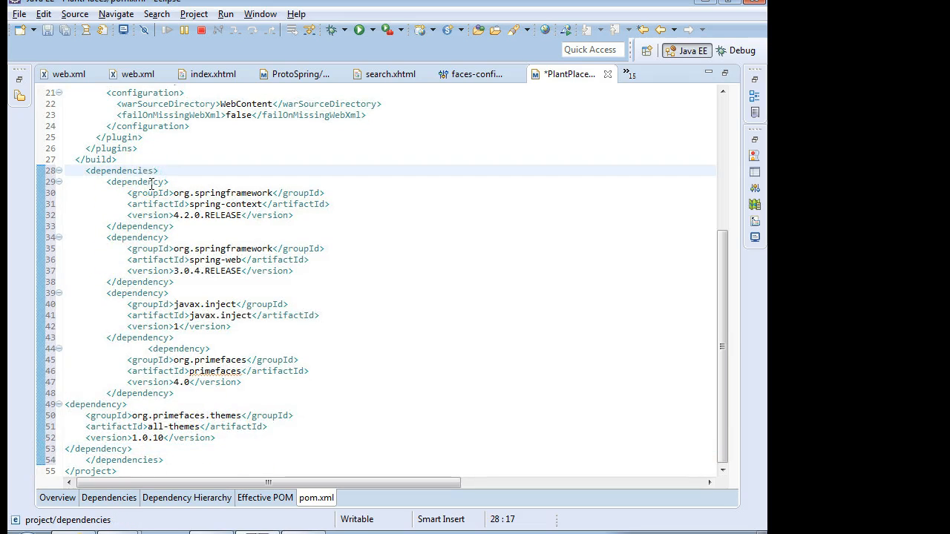
Re-indent the pasted dependency entries, check the all-themes version and save pom.xml
click(152, 226)
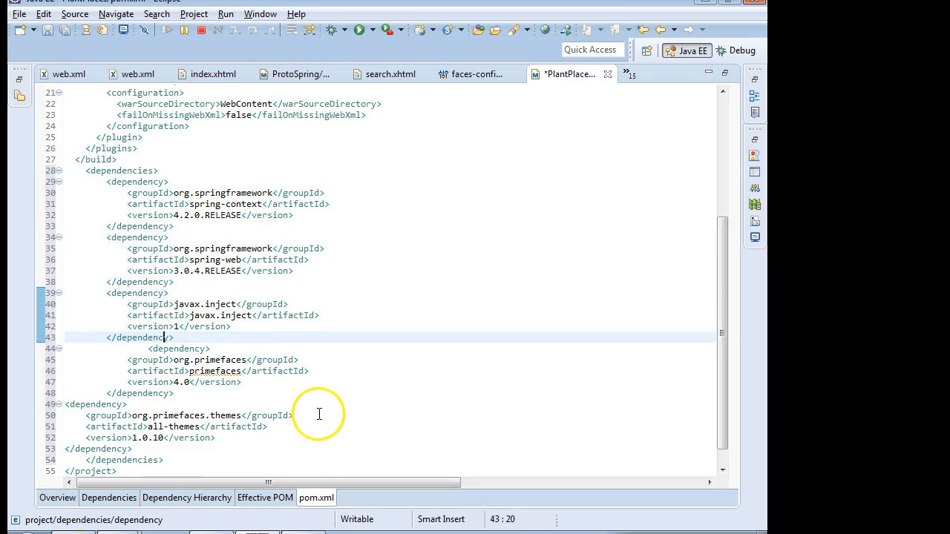
scroll(up, 3)
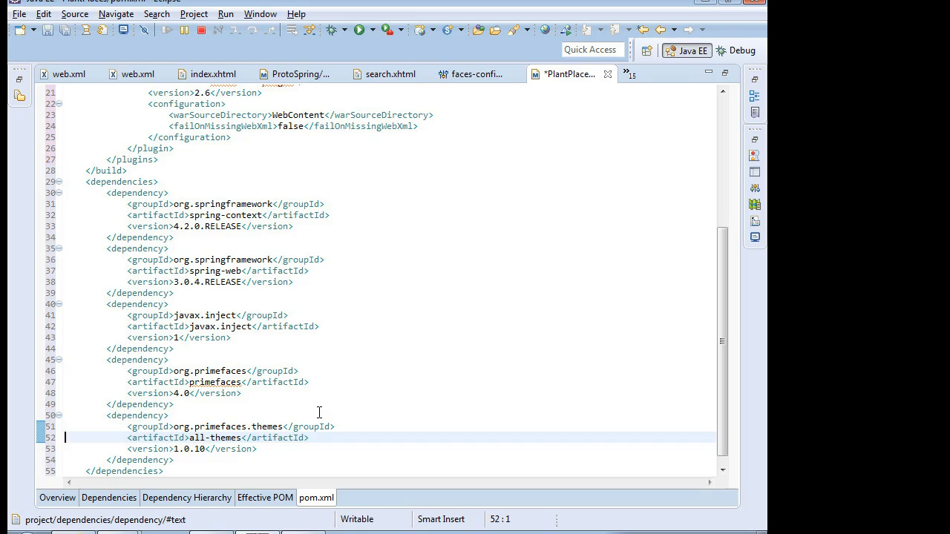
scroll(down, 3)
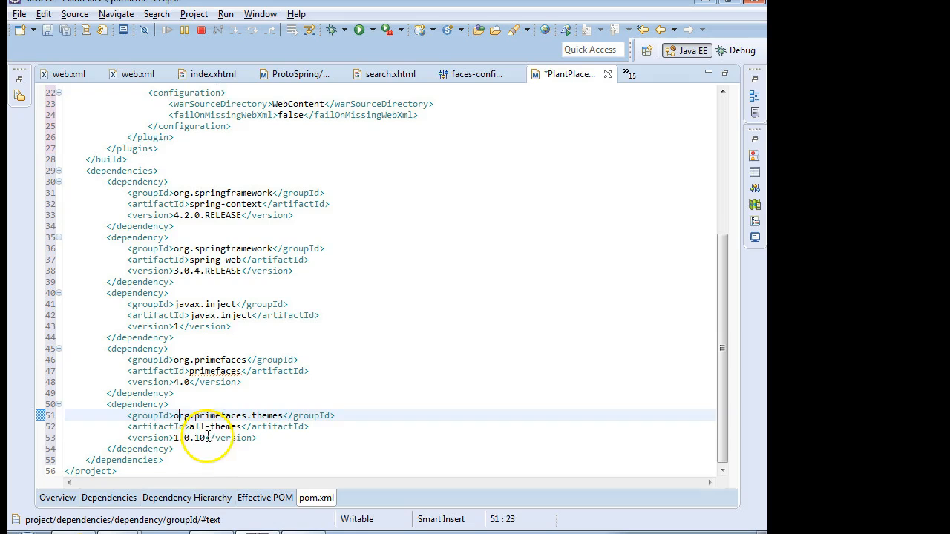
double_click(191, 438)
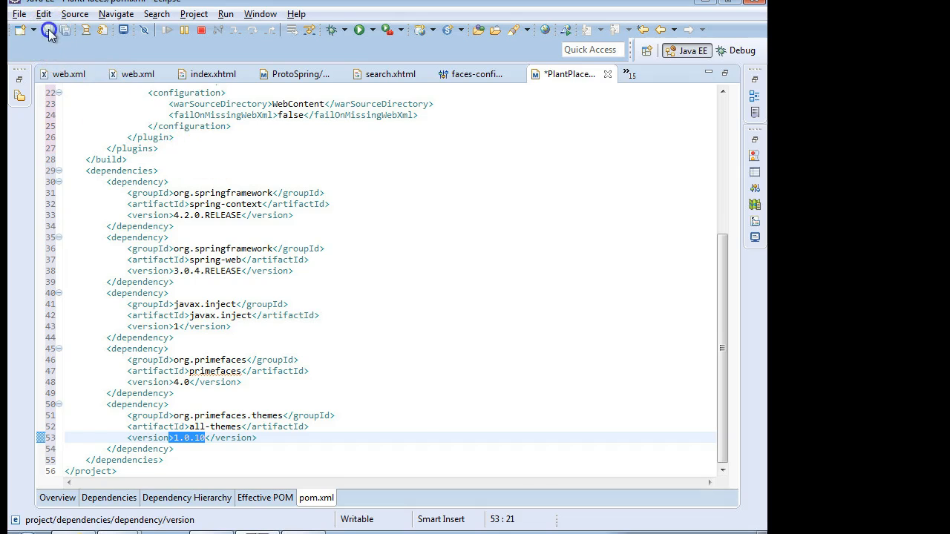
click(47, 32)
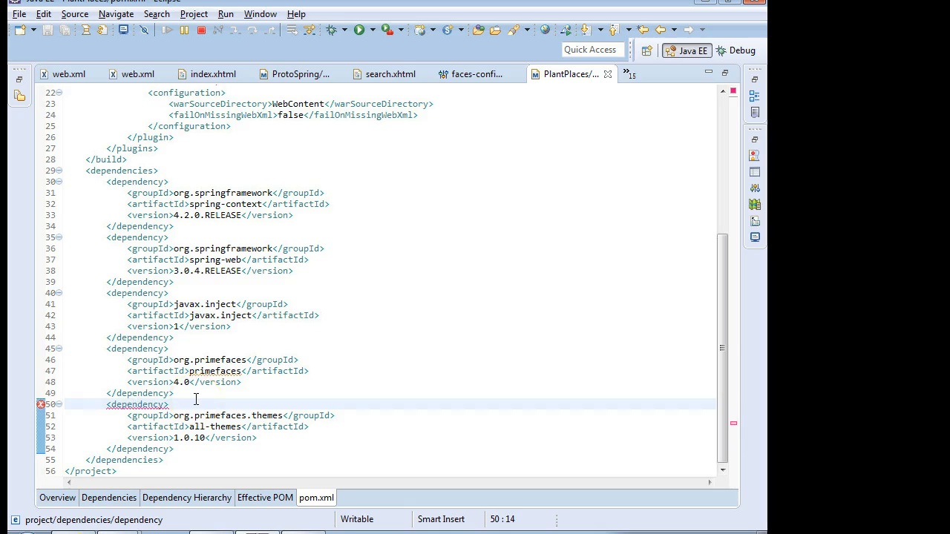
scroll(up, 3)
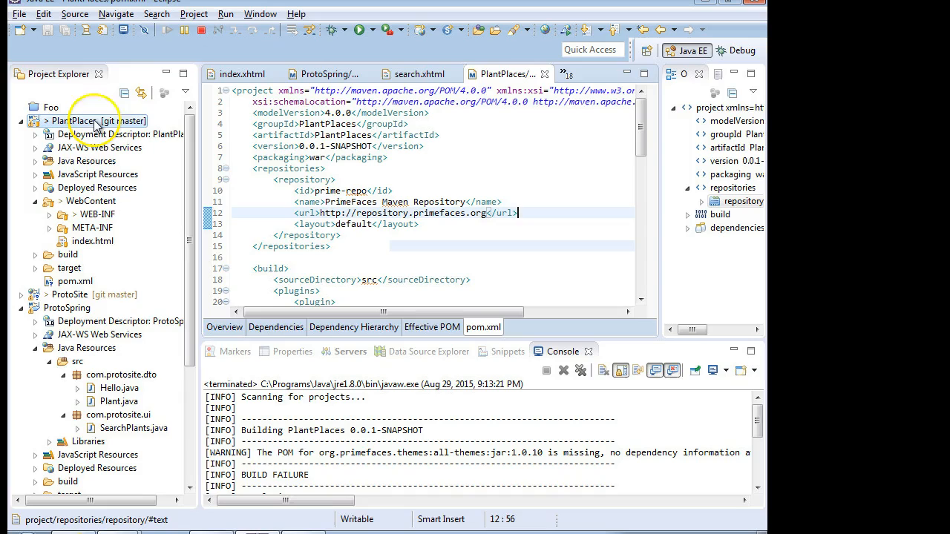
Launch Run As > Maven install on the PlantPlaces project
right_click(80, 121)
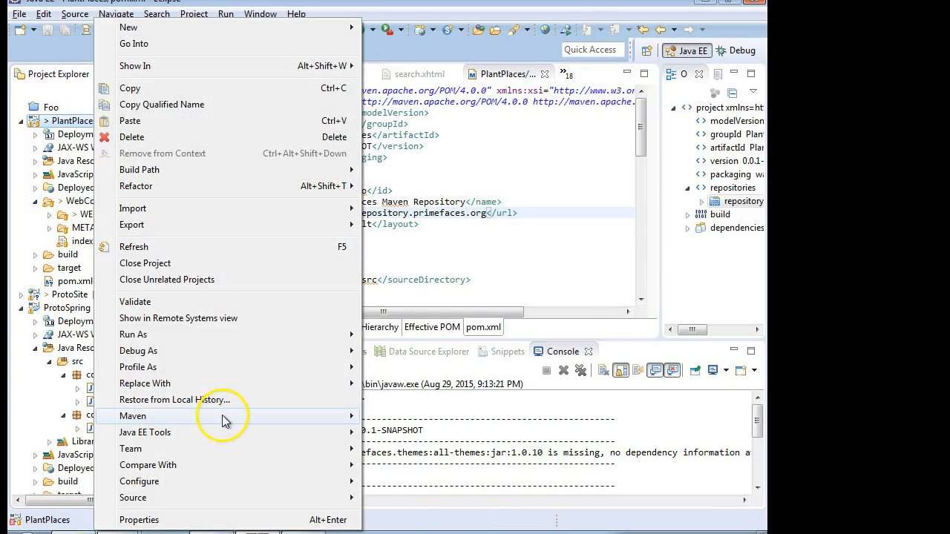
click(134, 415)
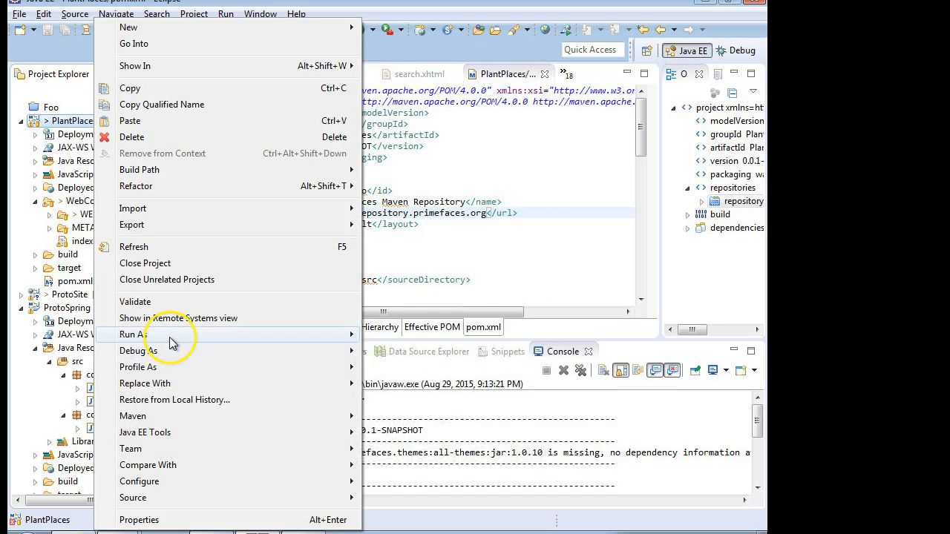
click(129, 336)
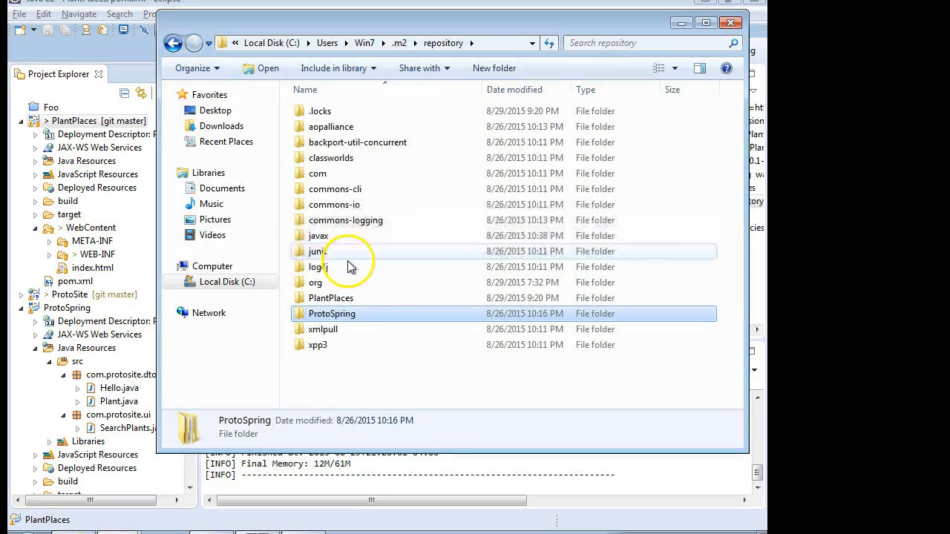
mouse_move(393, 297)
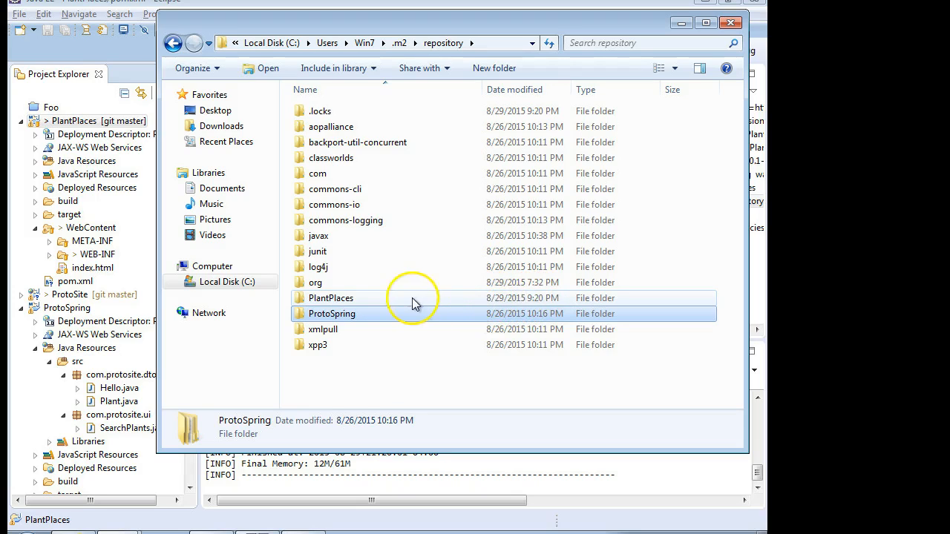
mouse_move(323, 301)
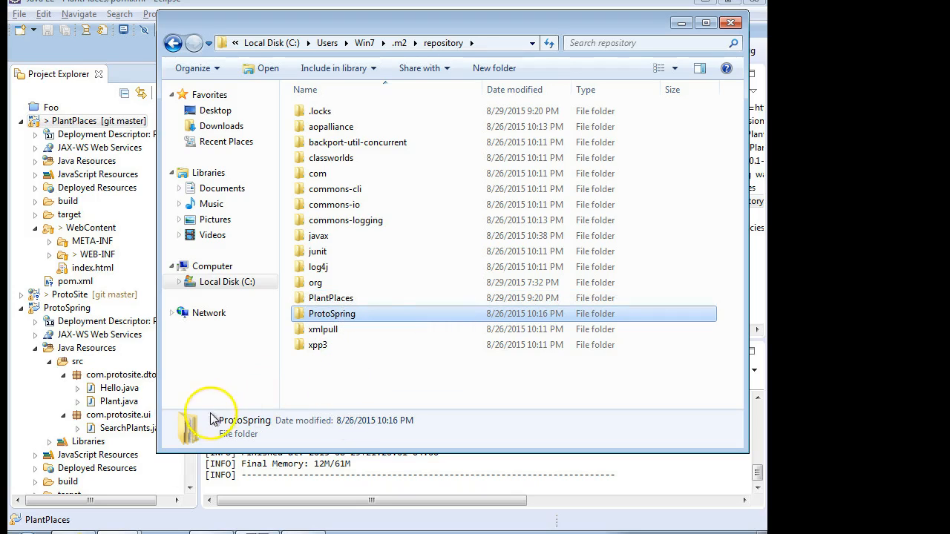
Browse repository\org\primefaces\themes\all-themes\1.0.10 to confirm the jar and pom files
double_click(315, 282)
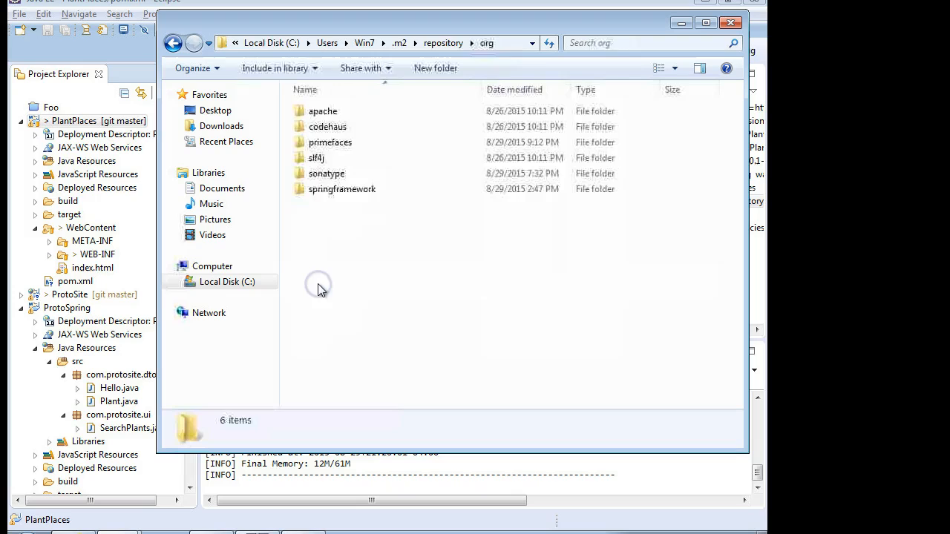
click(322, 110)
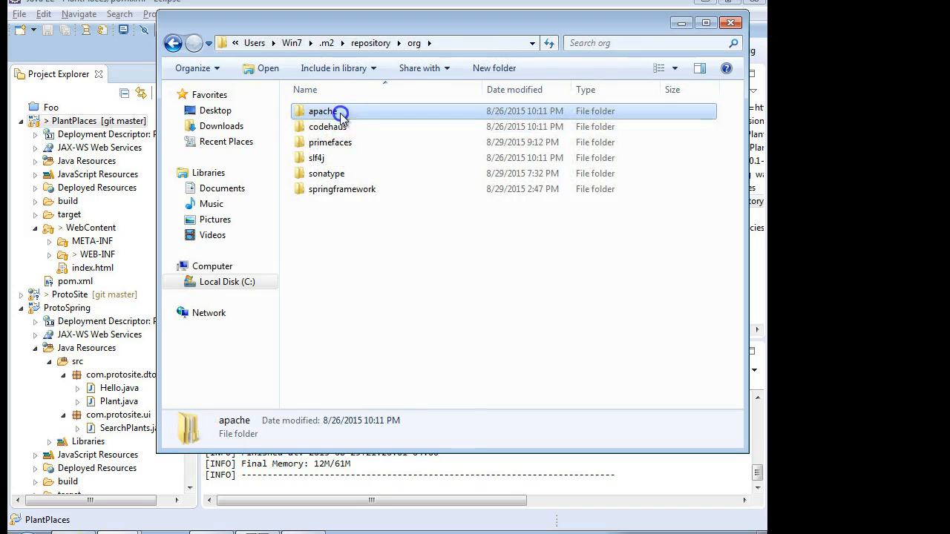
double_click(320, 110)
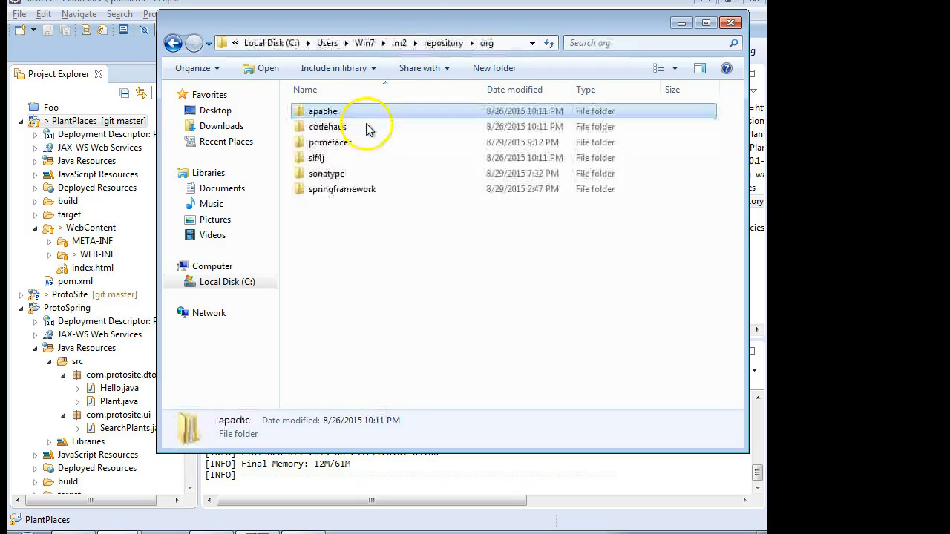
double_click(324, 142)
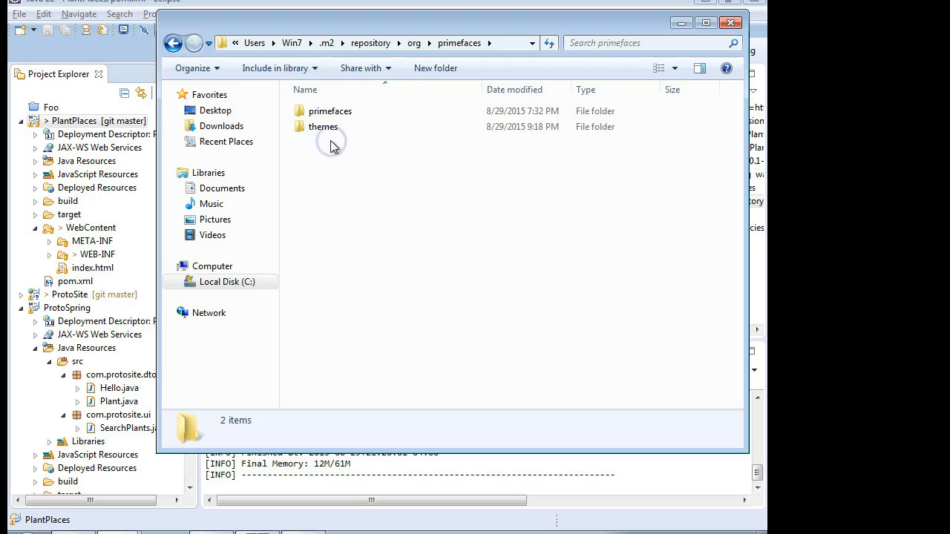
double_click(323, 126)
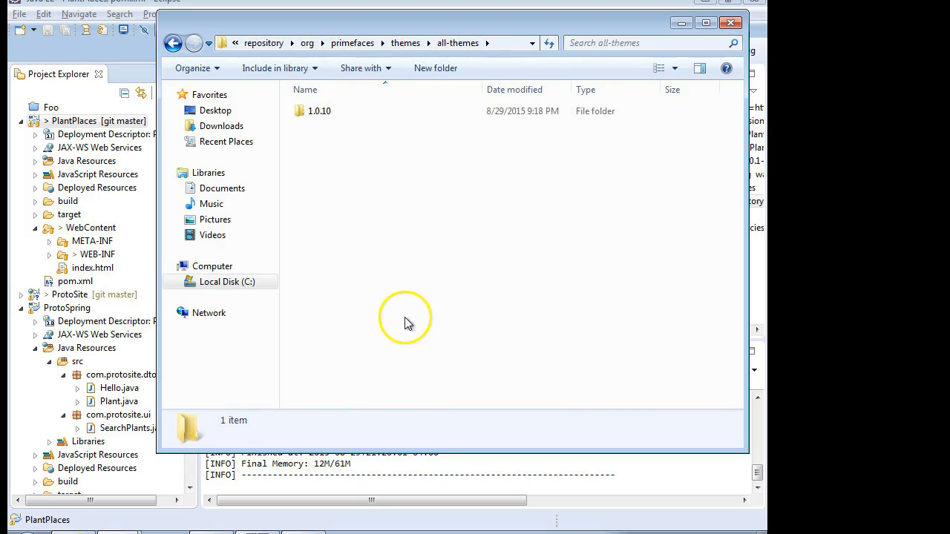
double_click(315, 110)
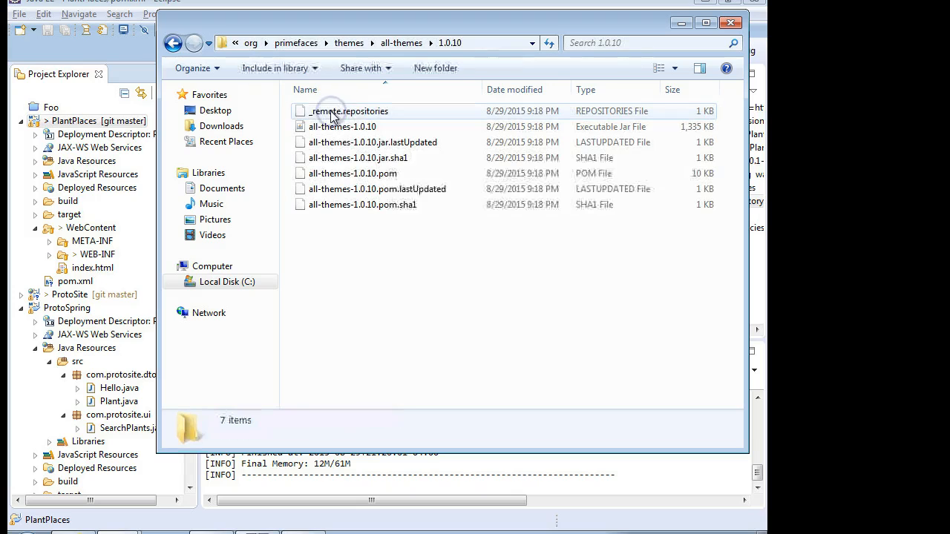